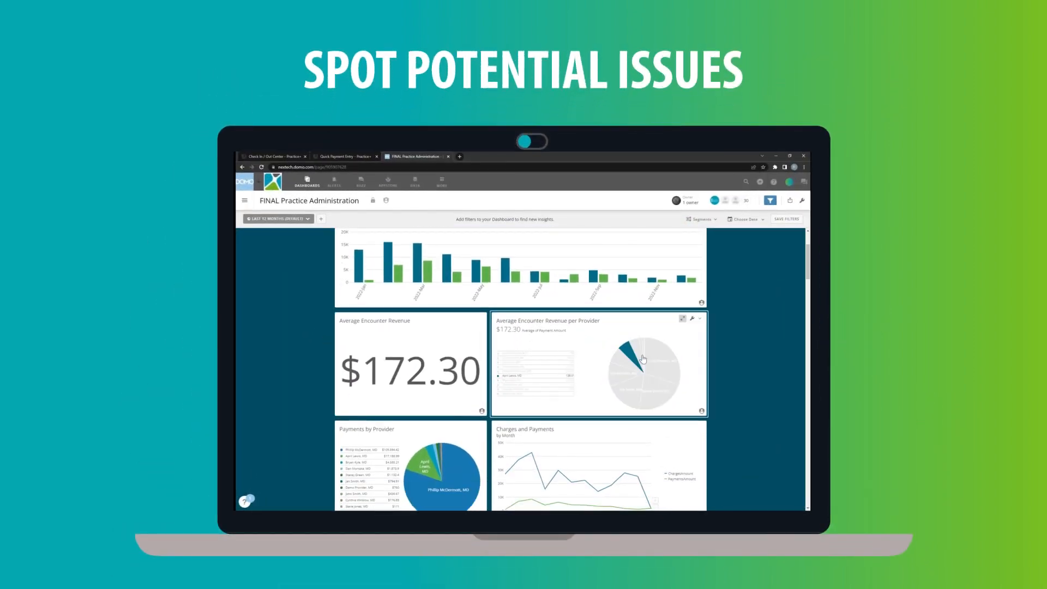
scroll("down", 3)
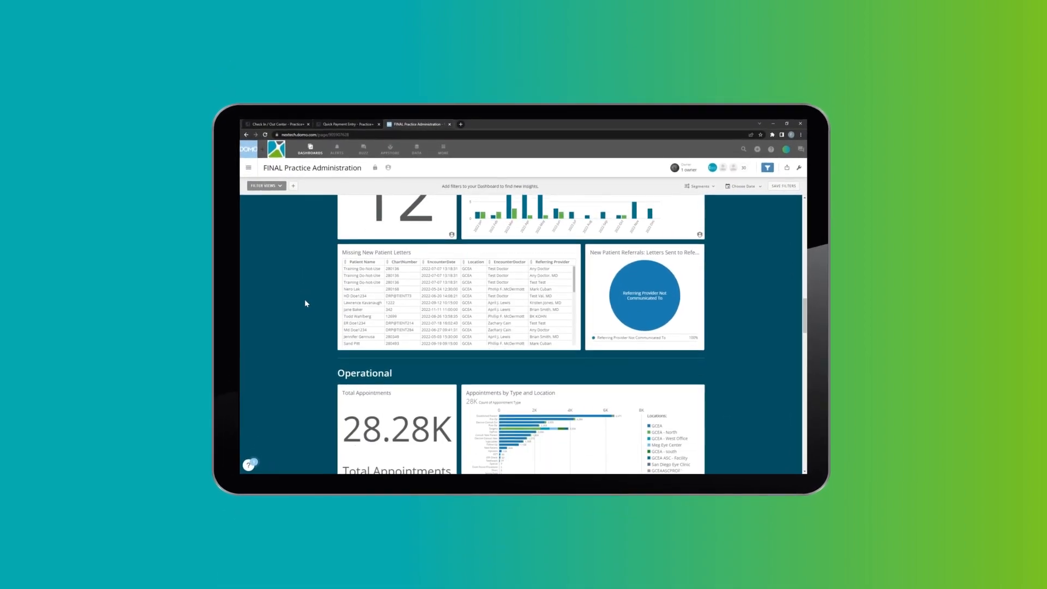
scroll("down", 3)
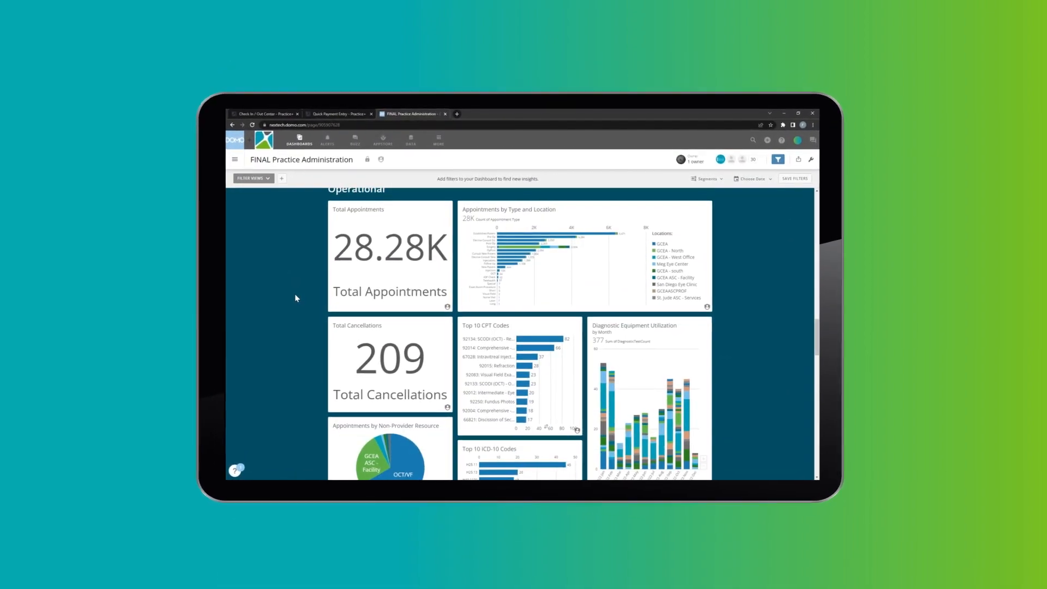